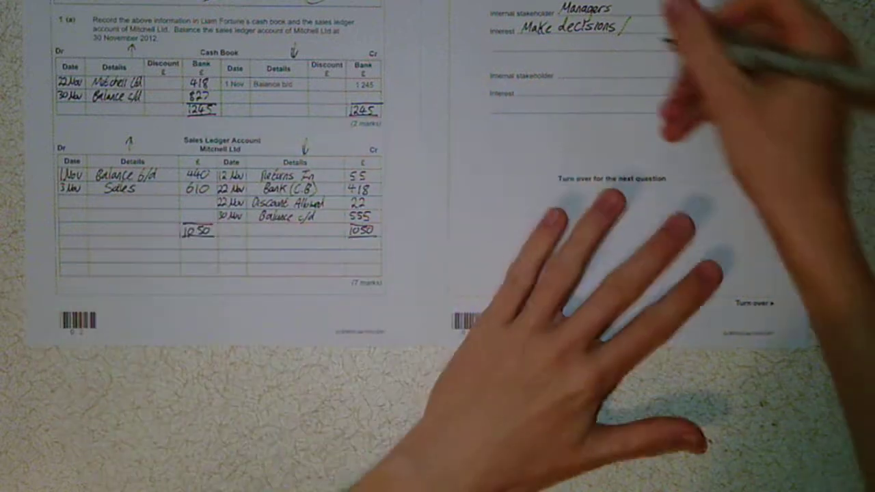
{"action": "type", "text": "/ Plan"}
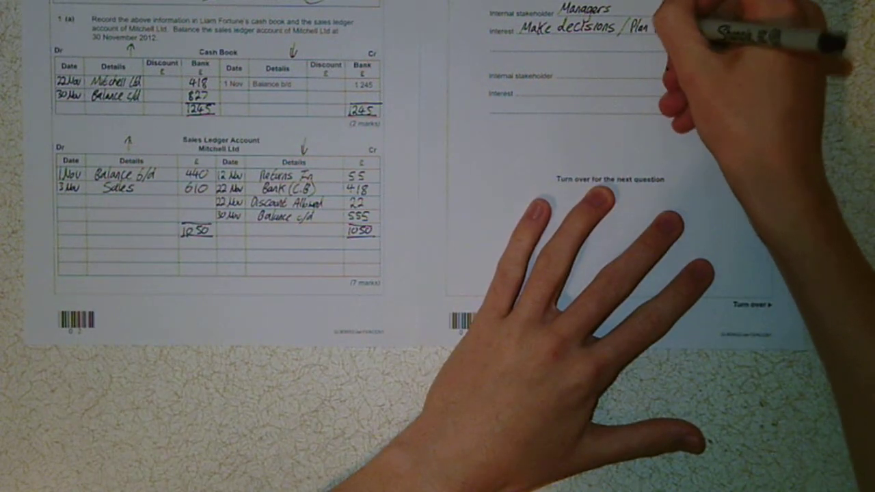